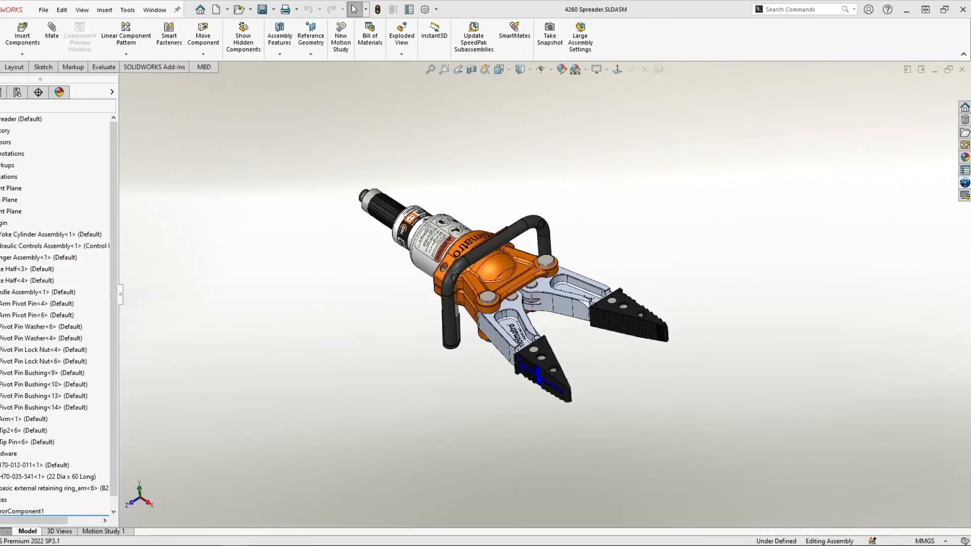
mouse_move(661, 241)
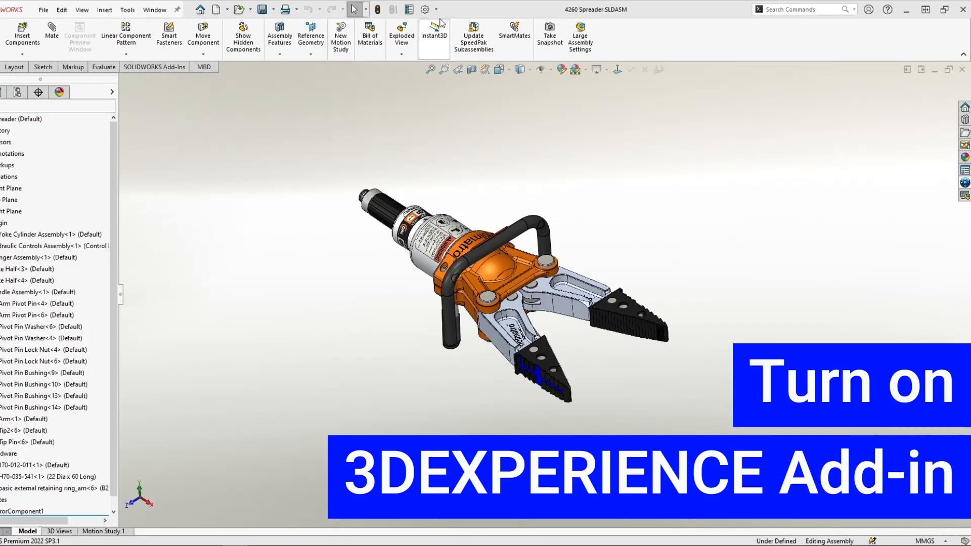
Enable the 3DEXPERIENCE add-in and set it to load at start-up
click(425, 9)
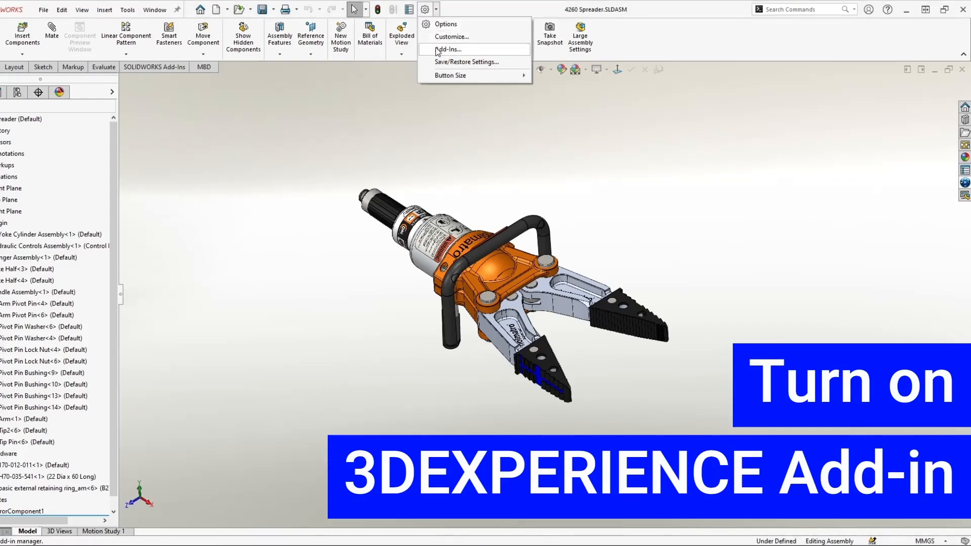
click(445, 49)
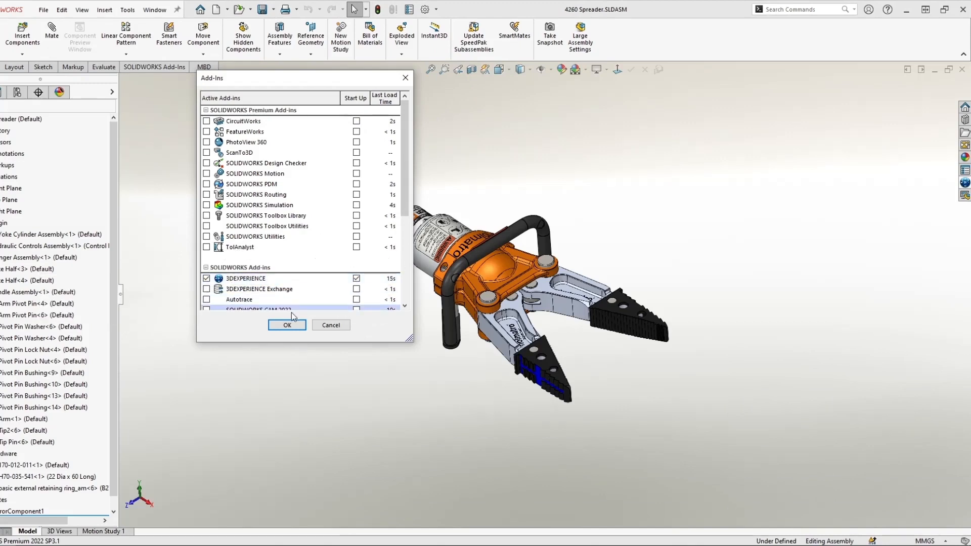
click(286, 324)
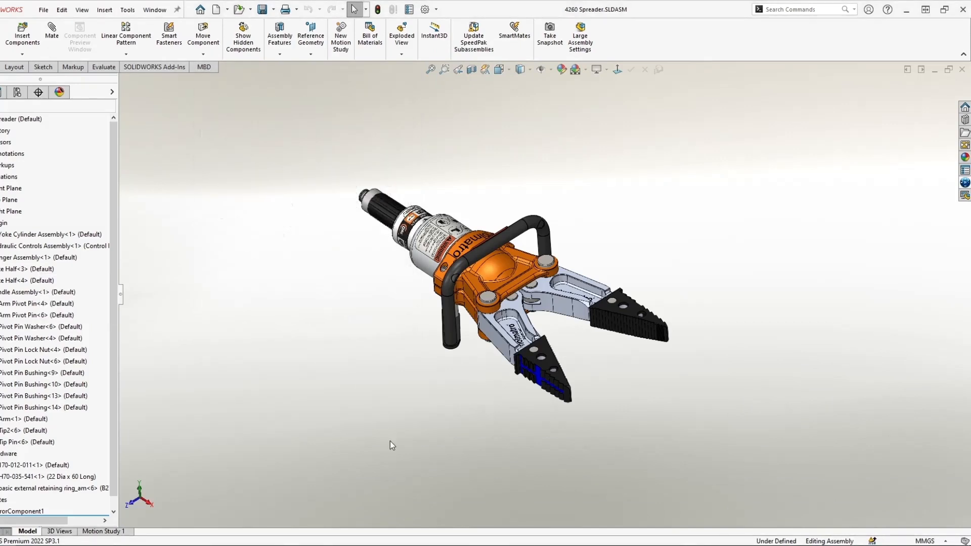
mouse_move(964, 182)
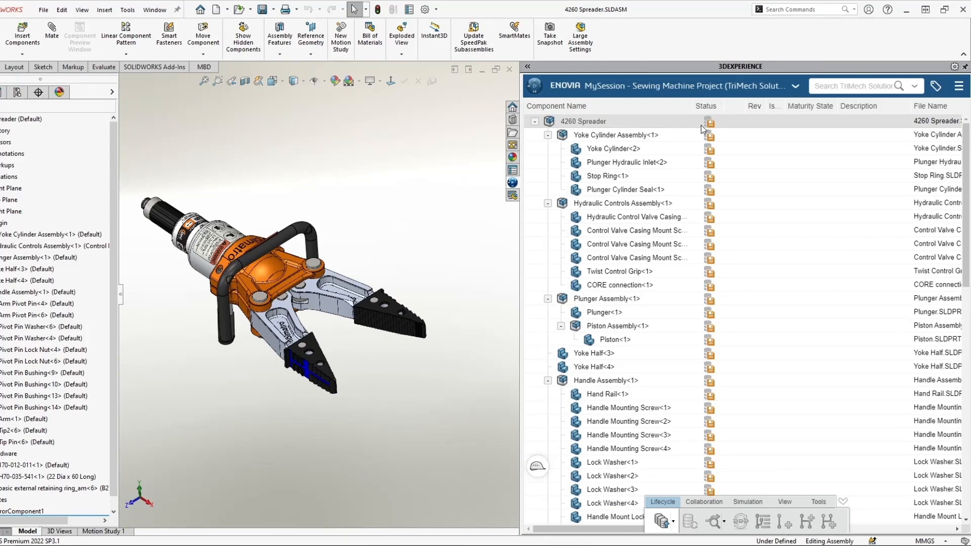
mouse_move(708, 123)
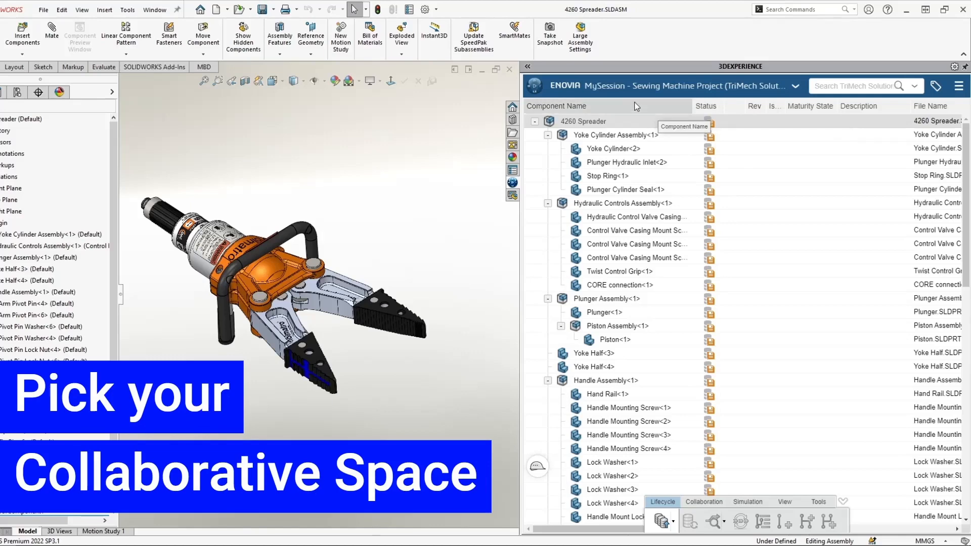
mouse_move(639, 93)
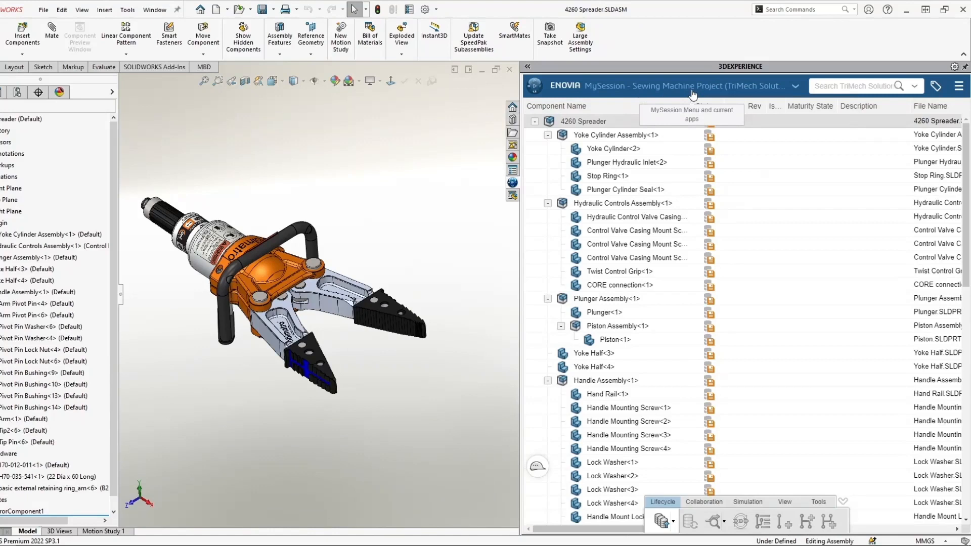
mouse_move(803, 94)
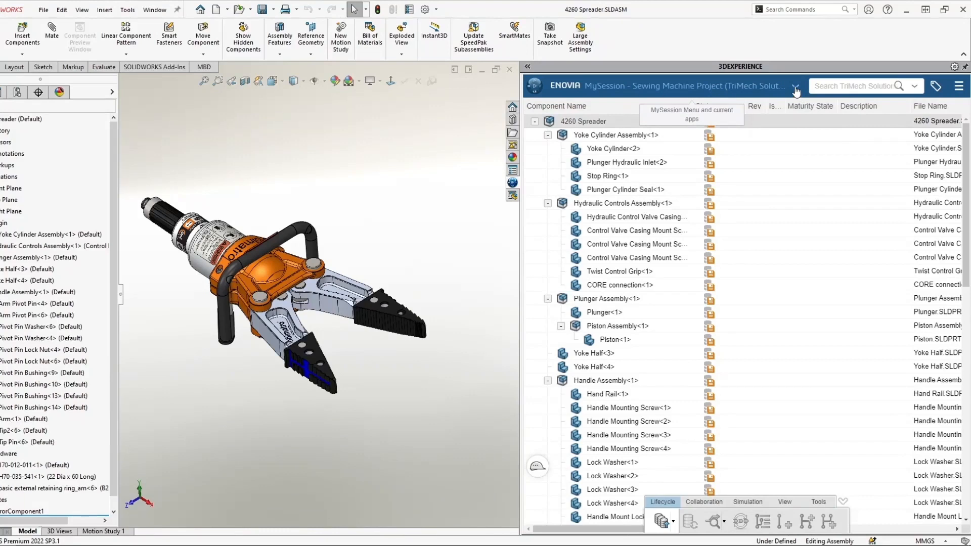
Choose the 3DX DEMOS credentials in the MySession preferences and save
click(795, 85)
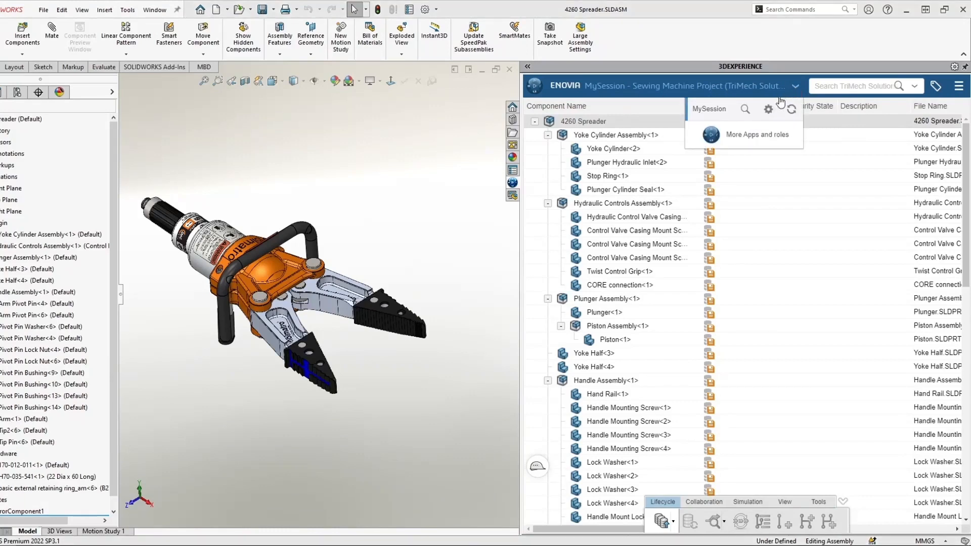
mouse_move(767, 109)
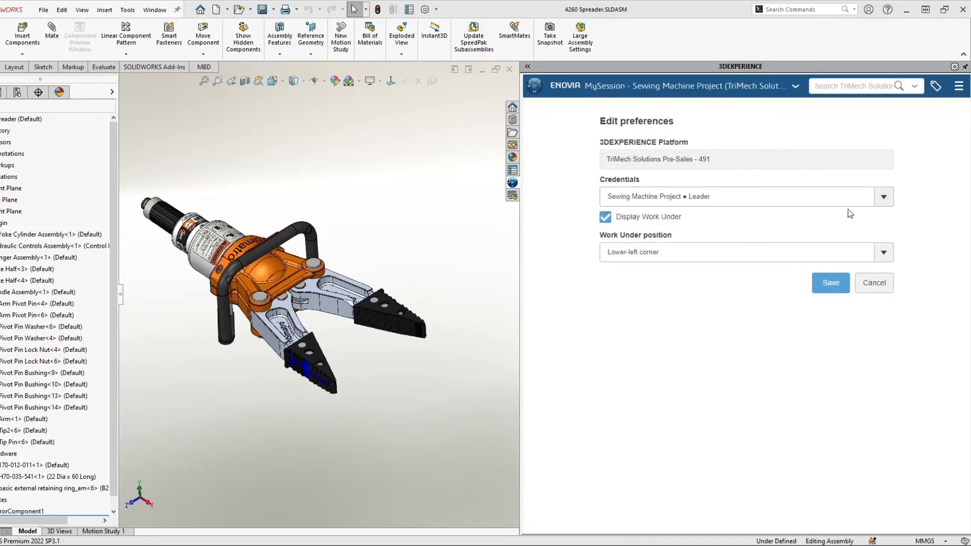
click(884, 197)
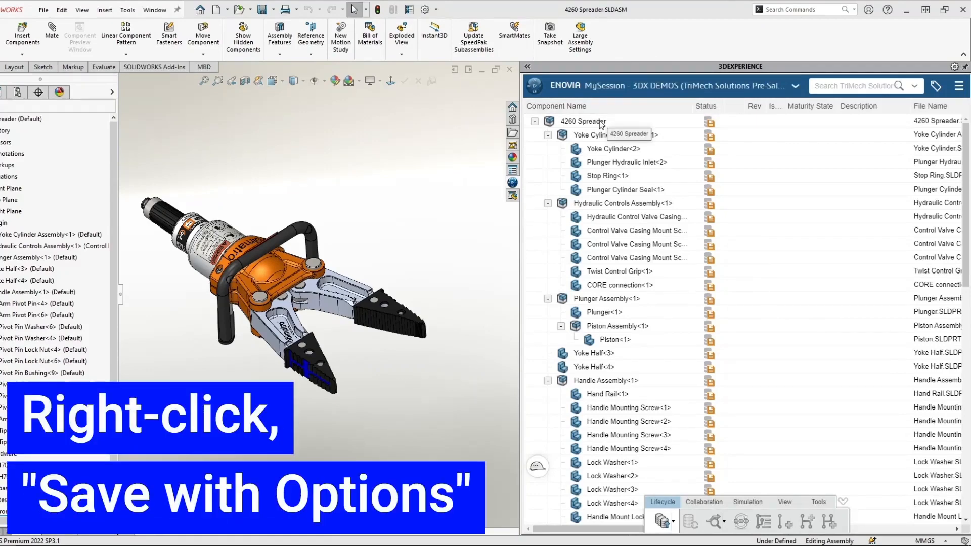
Choose Save with Options for the 4260 Spreader assembly in the MySession tree
right_click(582, 121)
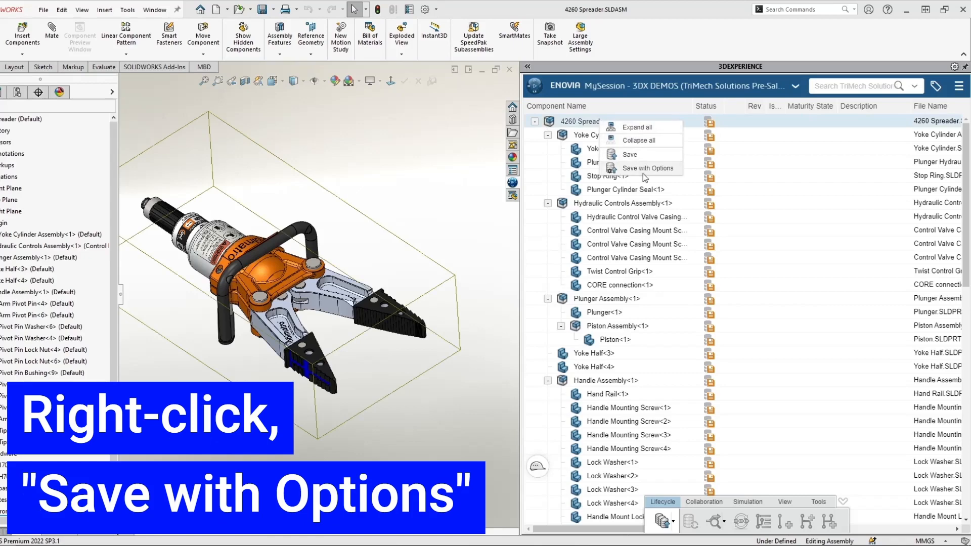
click(642, 168)
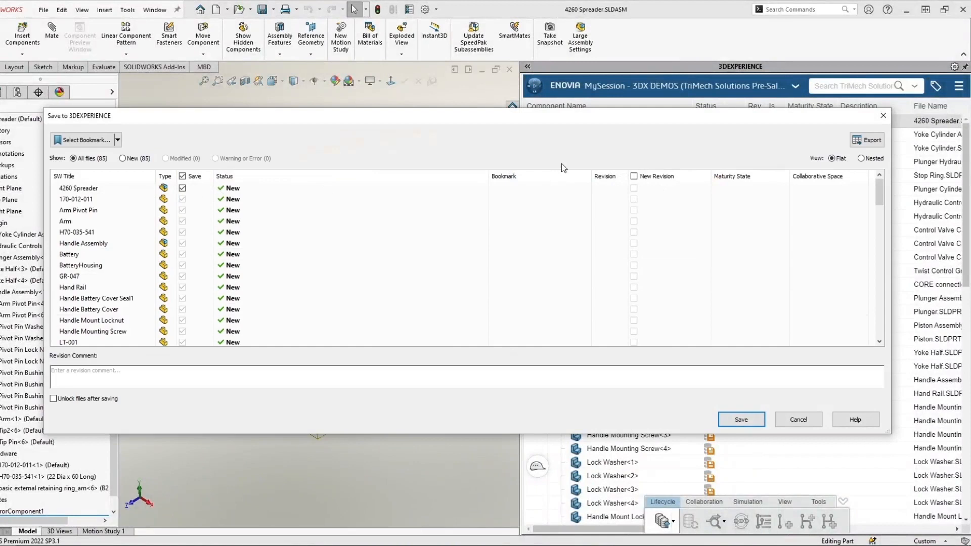
mouse_move(181, 286)
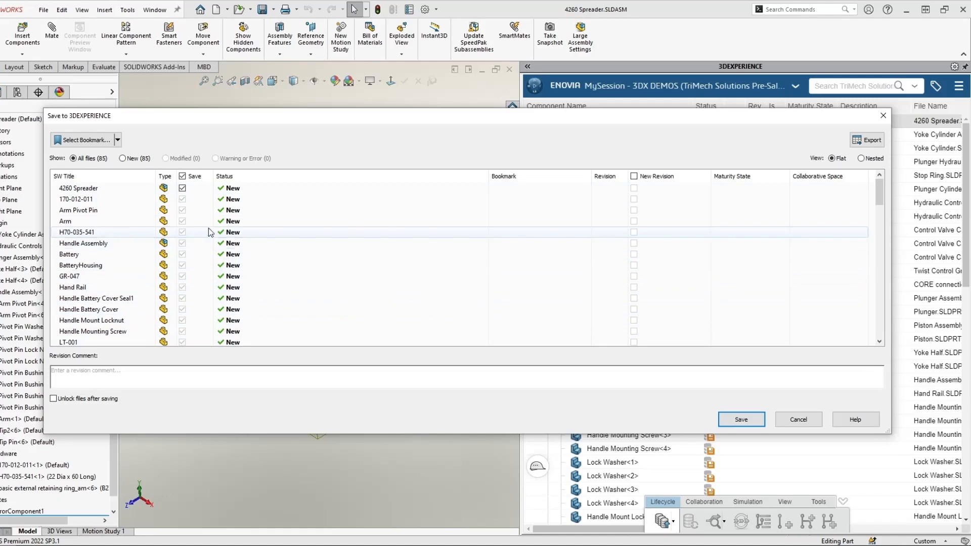
mouse_move(232, 188)
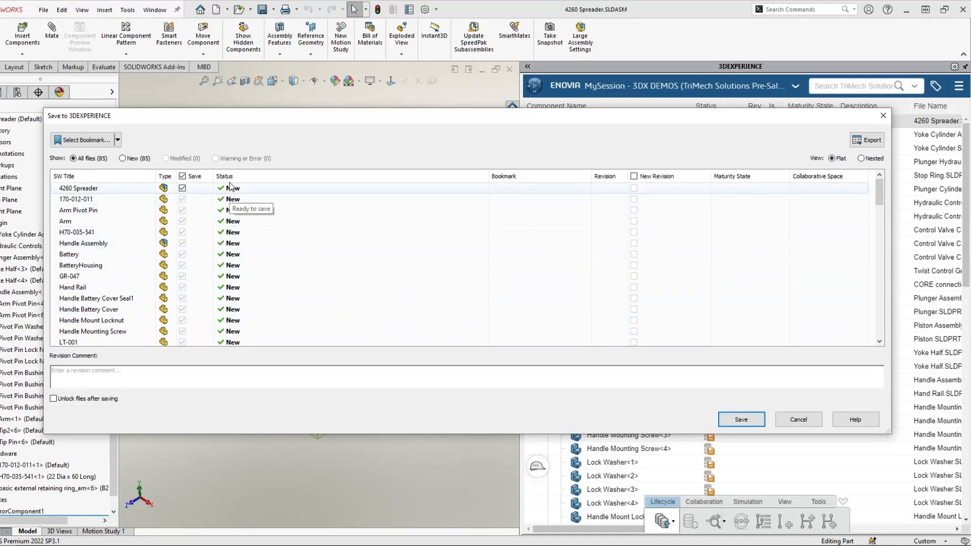
mouse_move(123, 138)
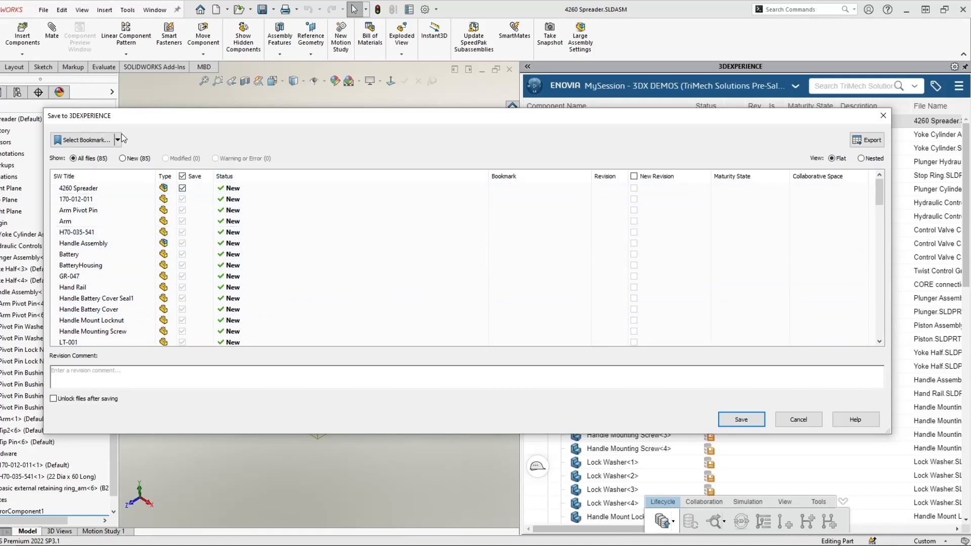
mouse_move(83, 140)
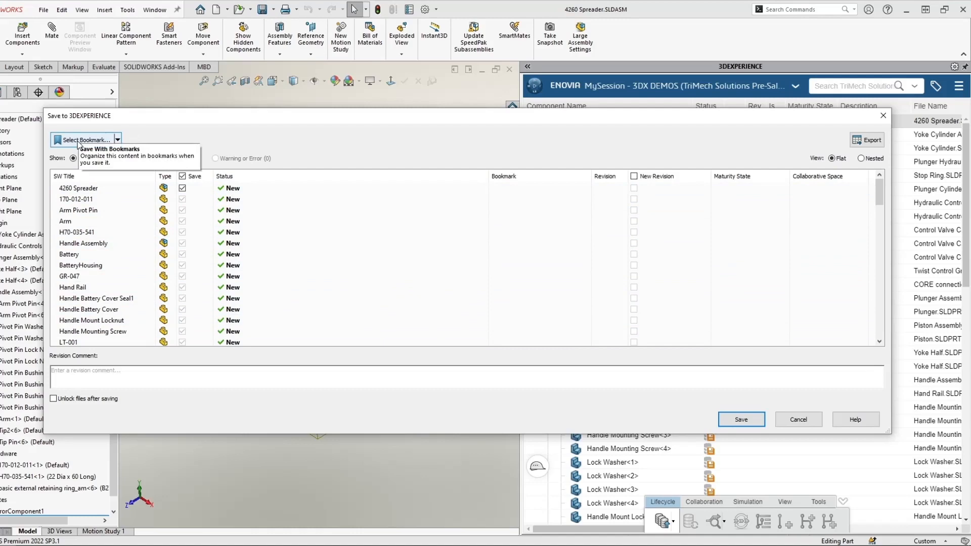
Select Bookmark in the Save to 3DEXPERIENCE dialog
click(81, 140)
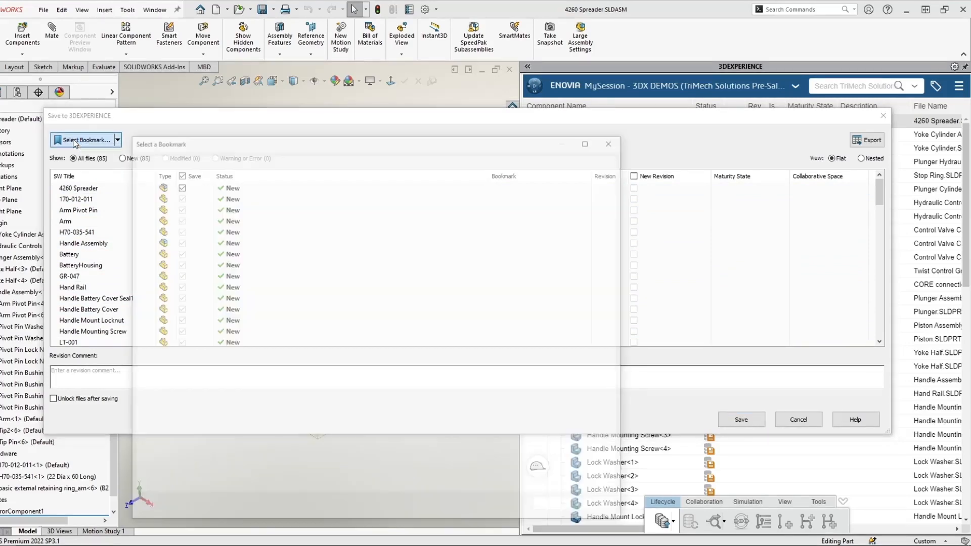
Pick HolmatroDemo from the project's bookmarks and apply it to all 85 files
click(81, 140)
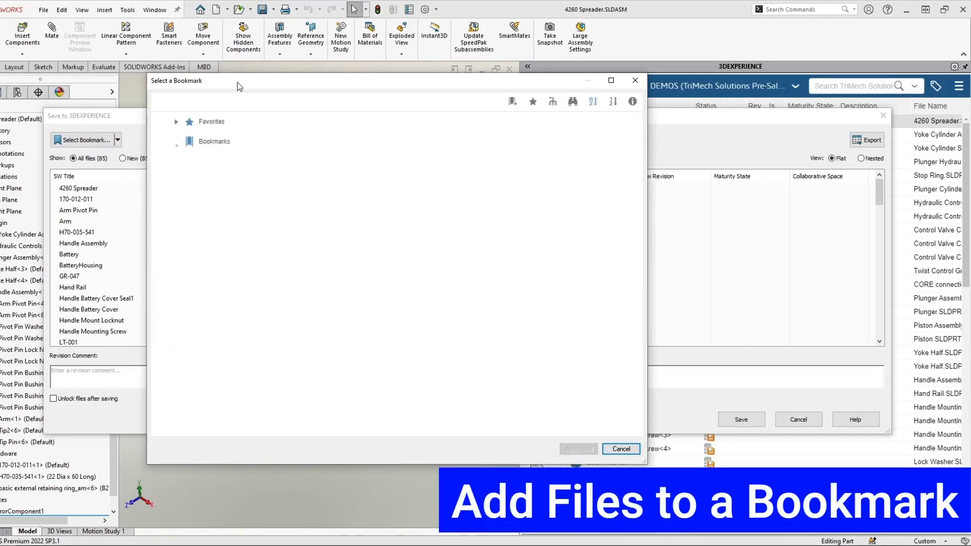
click(177, 141)
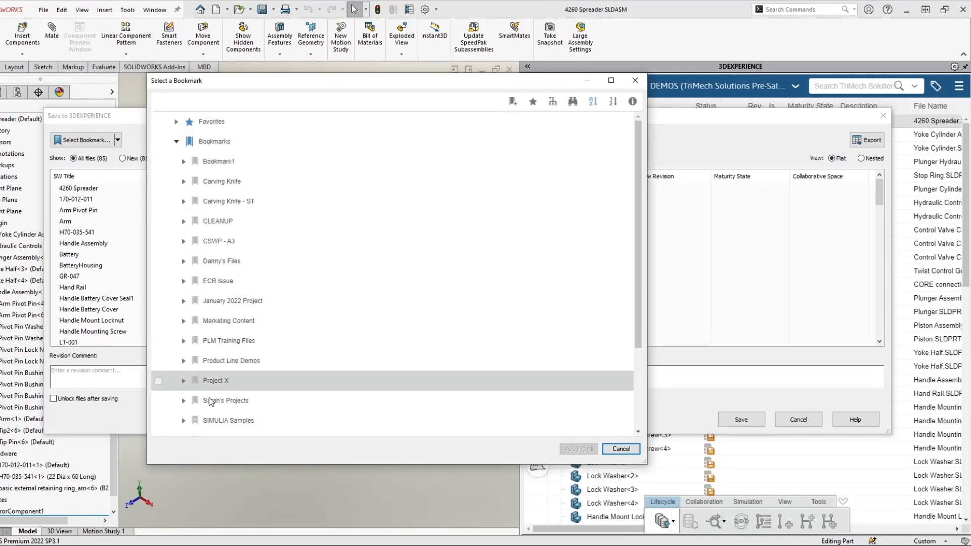
click(184, 400)
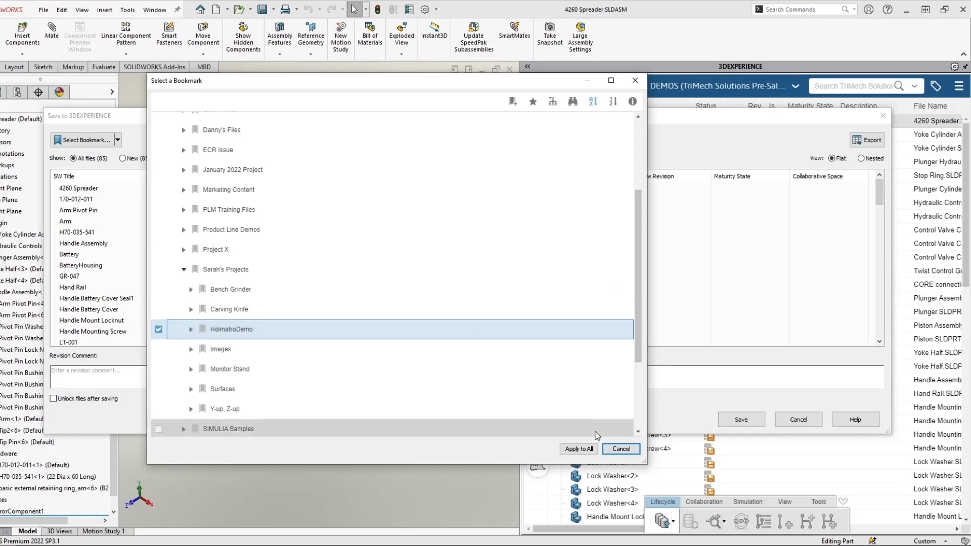
click(578, 449)
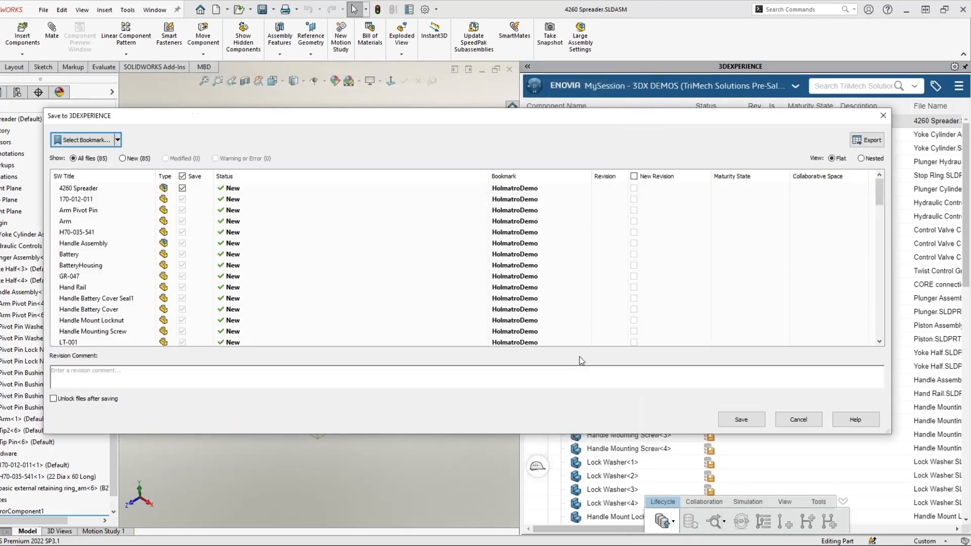
mouse_move(523, 265)
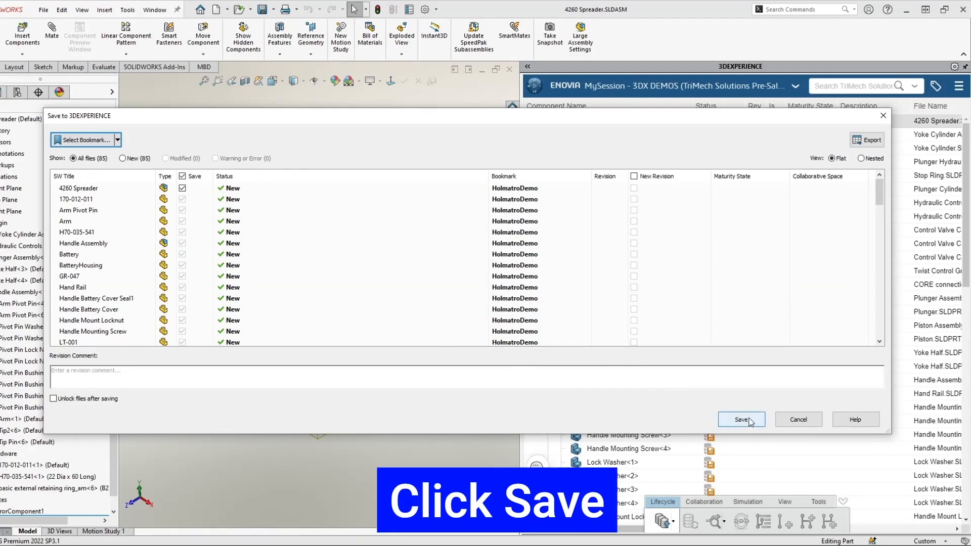
Save all 4260 Spreader files to 3DEXPERIENCE, now In Work at revision A
click(741, 419)
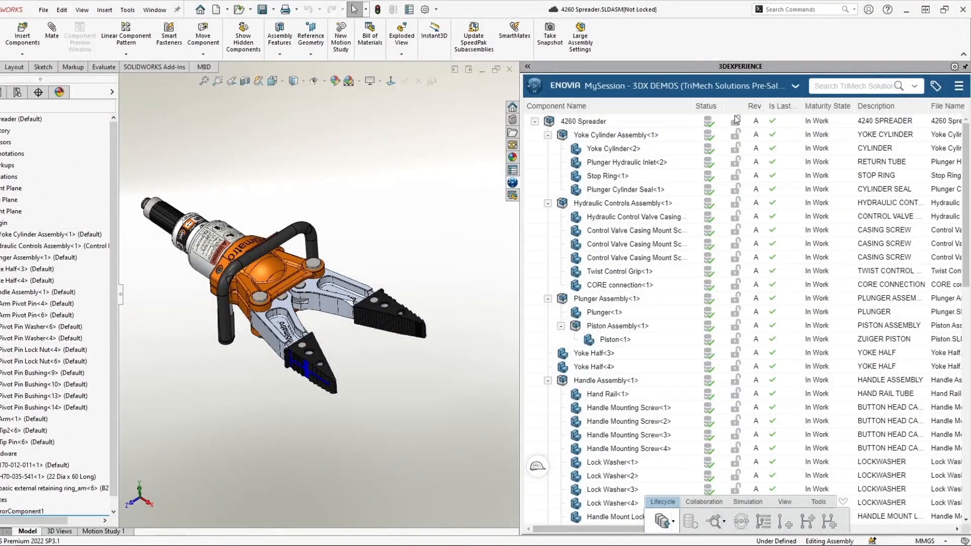
mouse_move(735, 108)
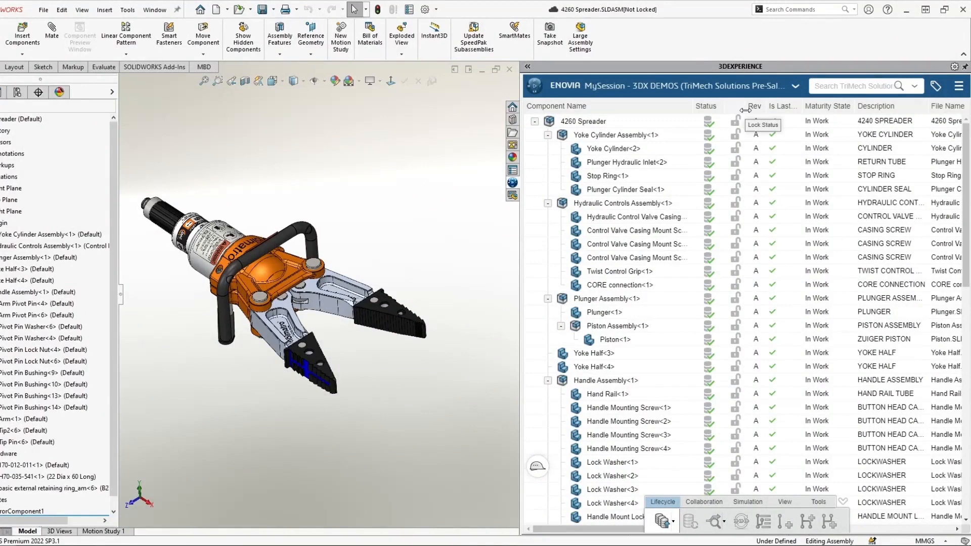
mouse_move(711, 114)
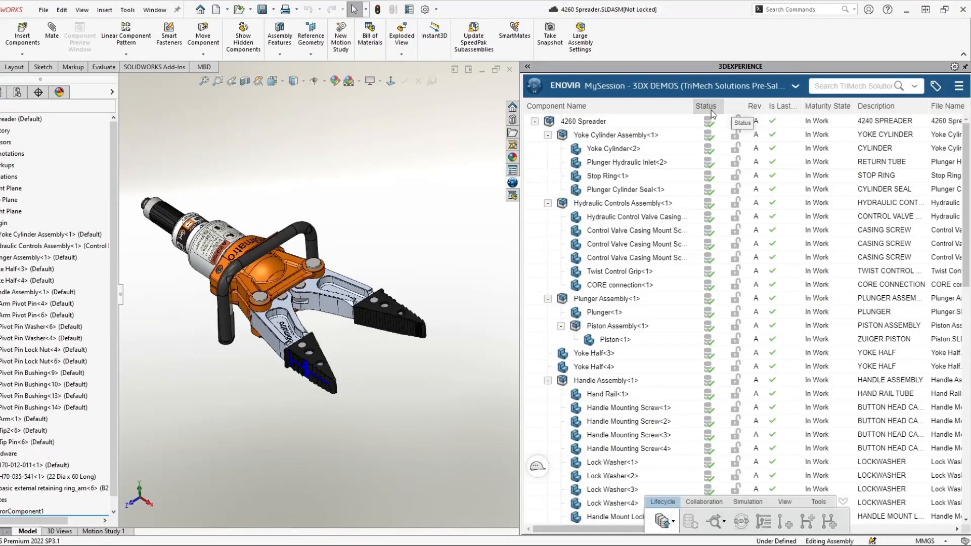
mouse_move(708, 145)
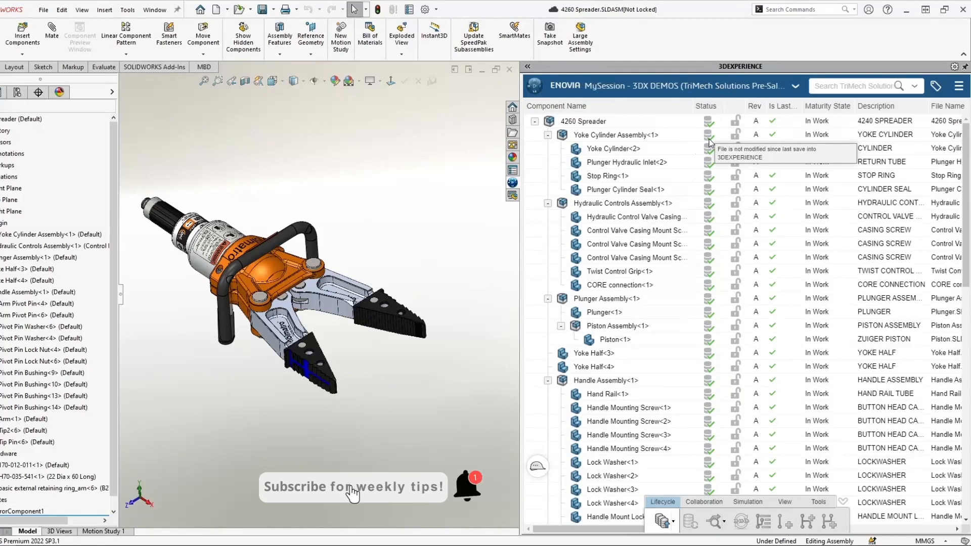
mouse_move(467, 515)
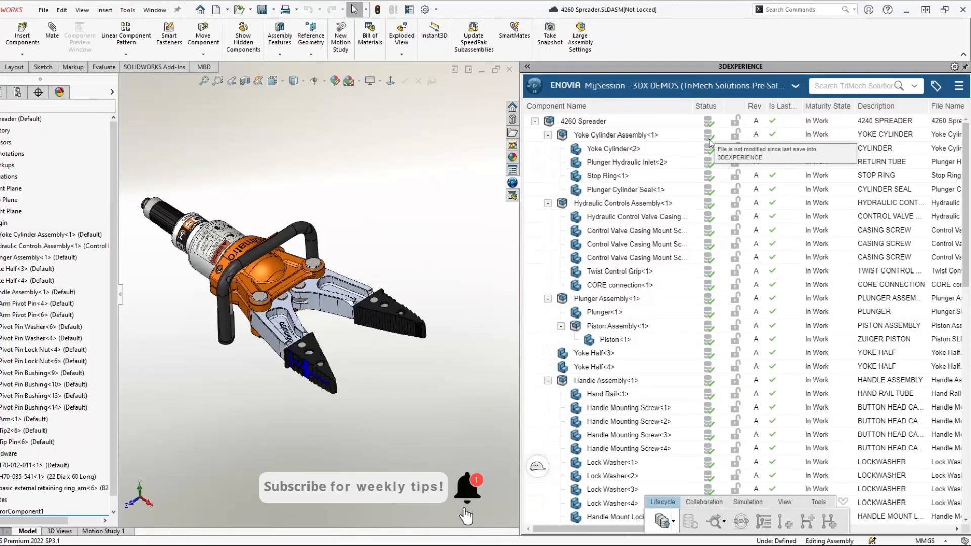